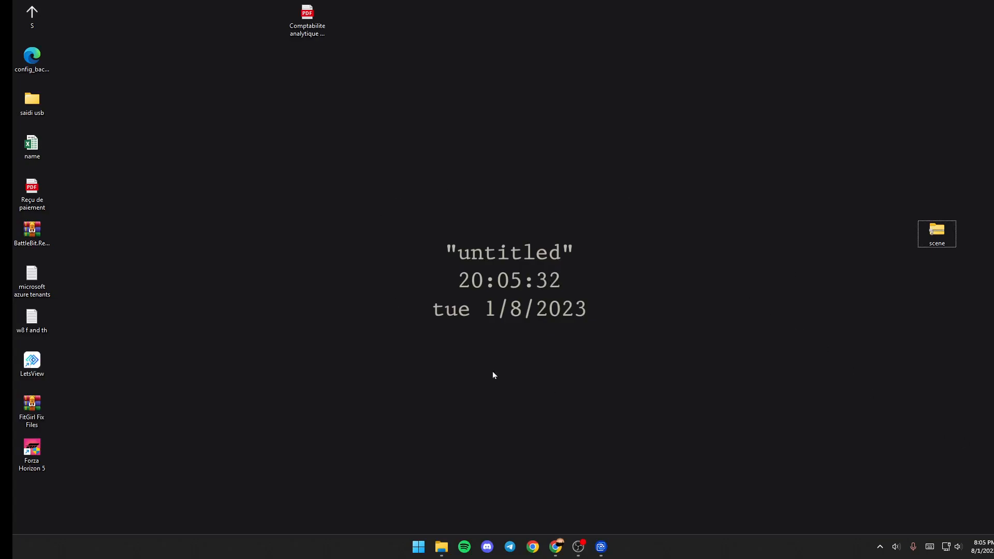
mouse_move(590, 289)
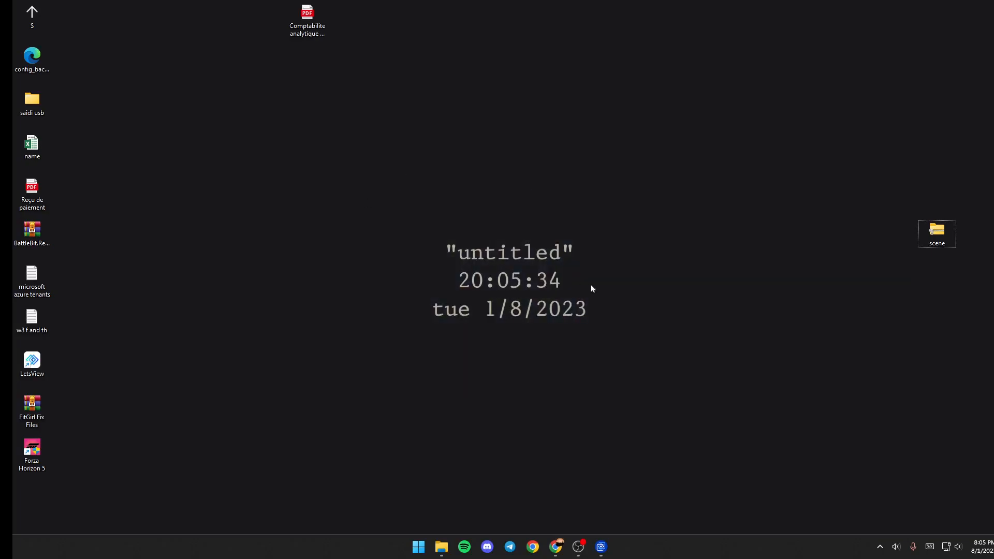
mouse_move(684, 392)
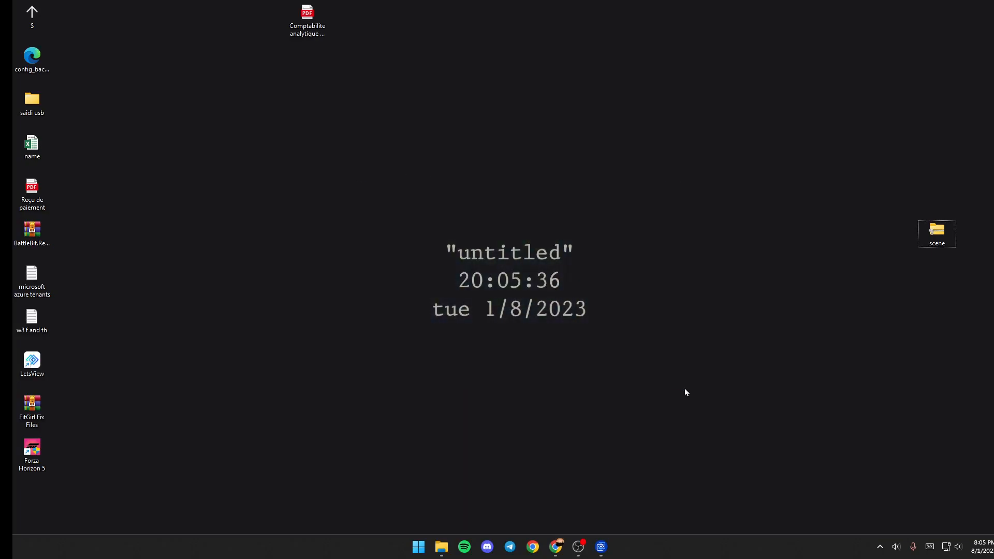
mouse_move(346, 208)
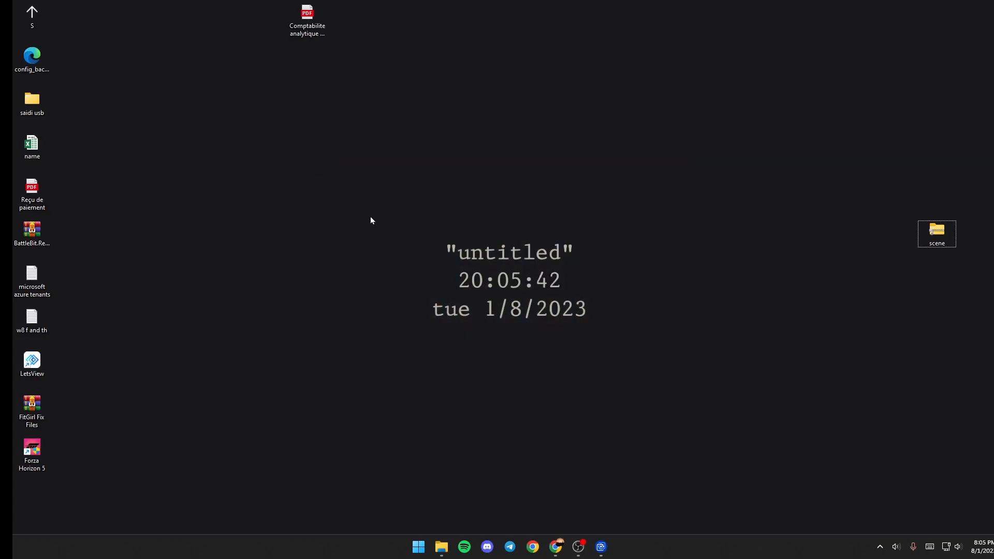
mouse_move(433, 239)
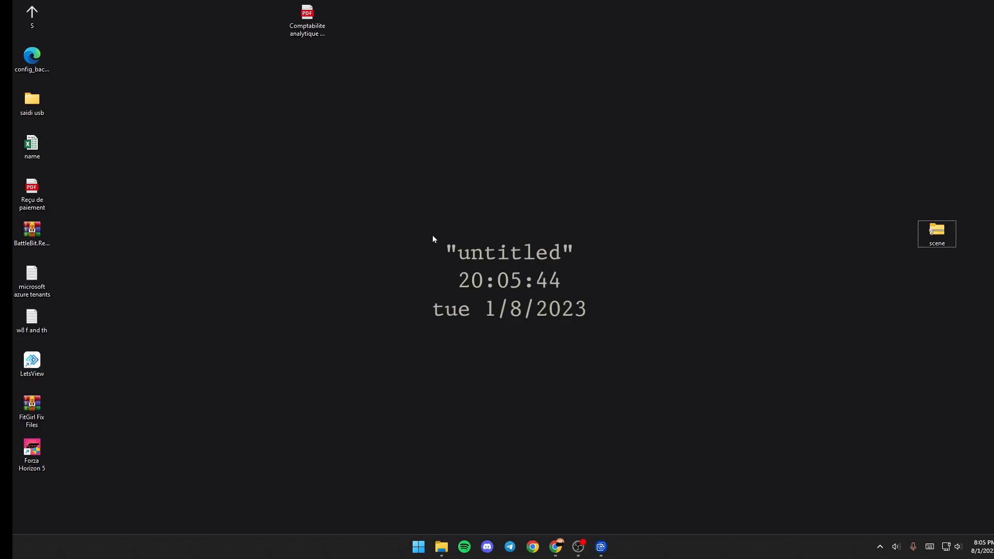
mouse_move(580, 379)
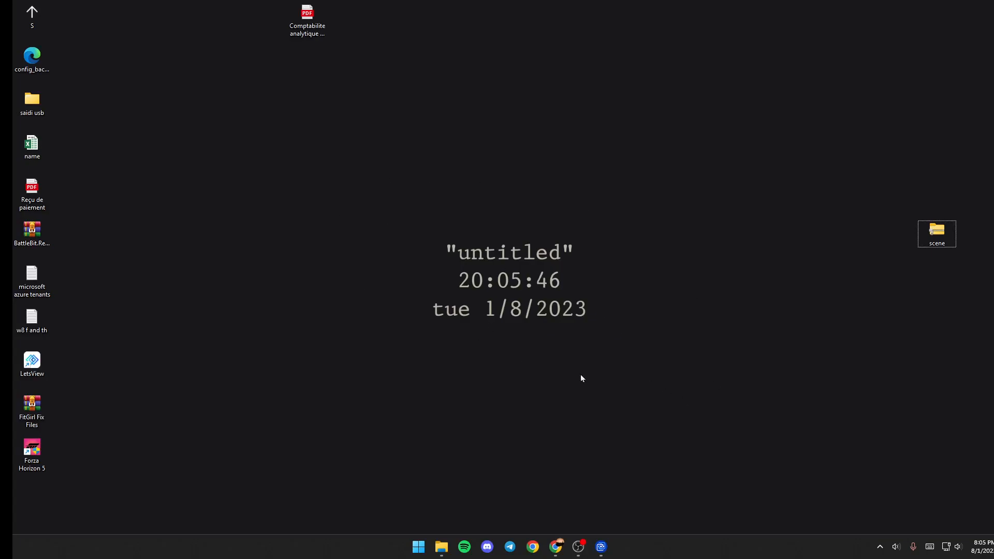
mouse_move(461, 302)
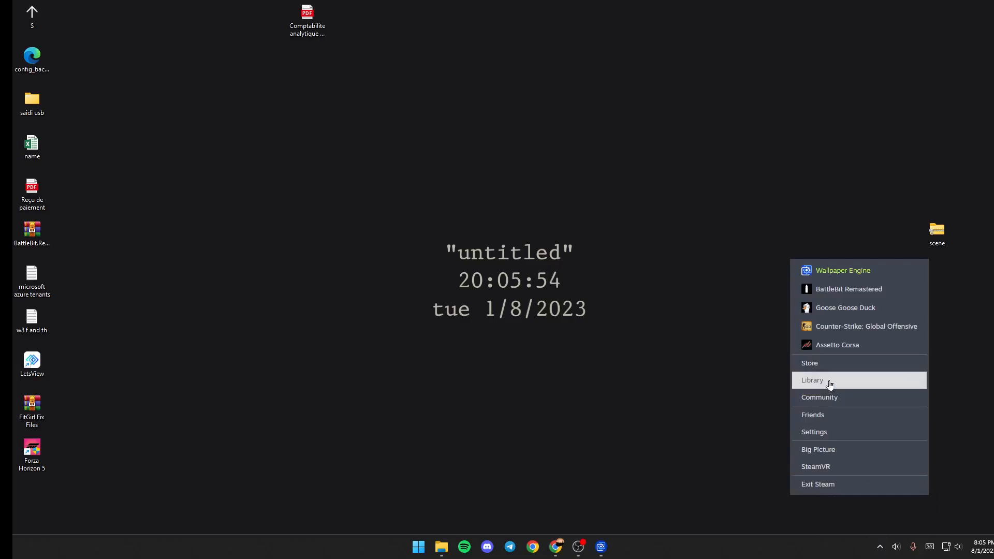
- Show Wallpaper Engine's page in the Steam library with its running status
click(813, 380)
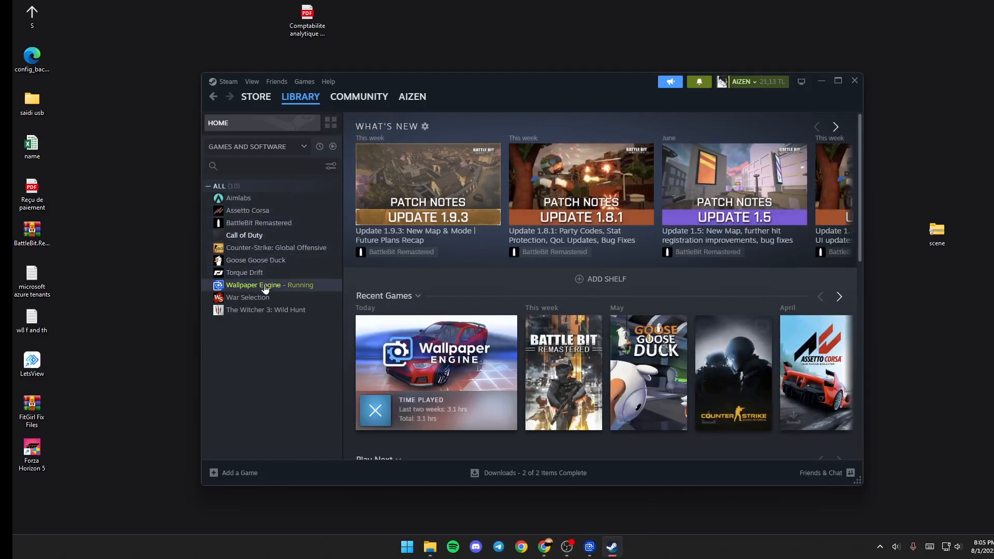
click(265, 285)
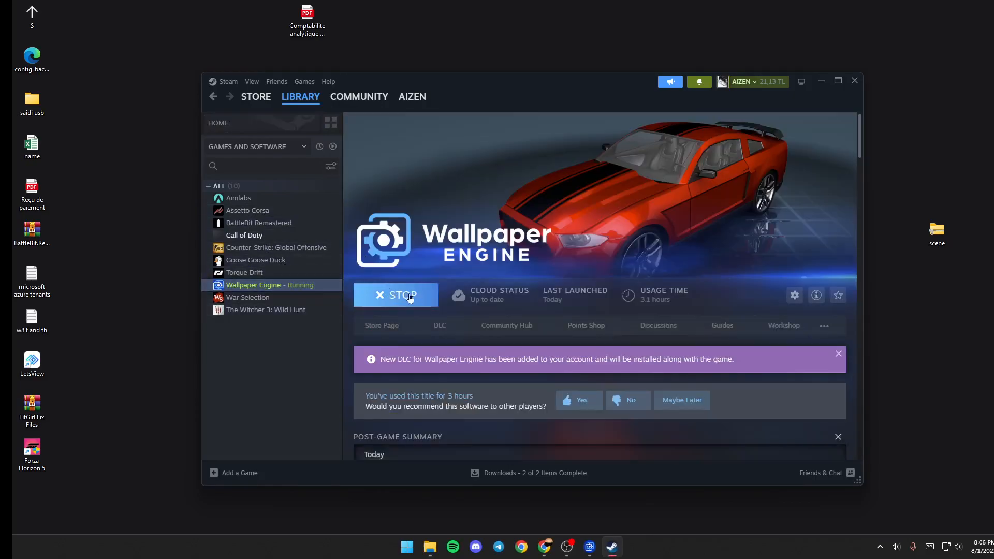
mouse_move(382, 295)
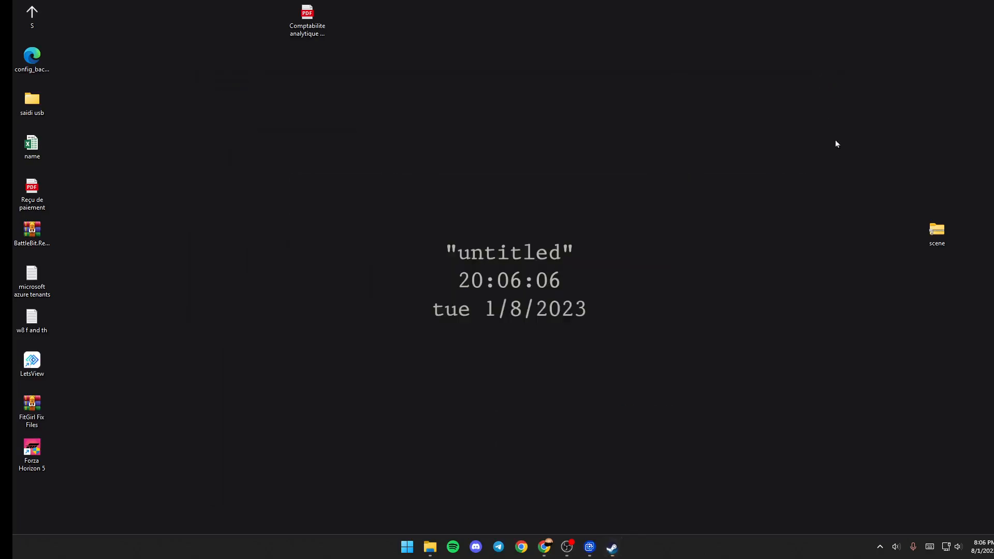
mouse_move(879, 547)
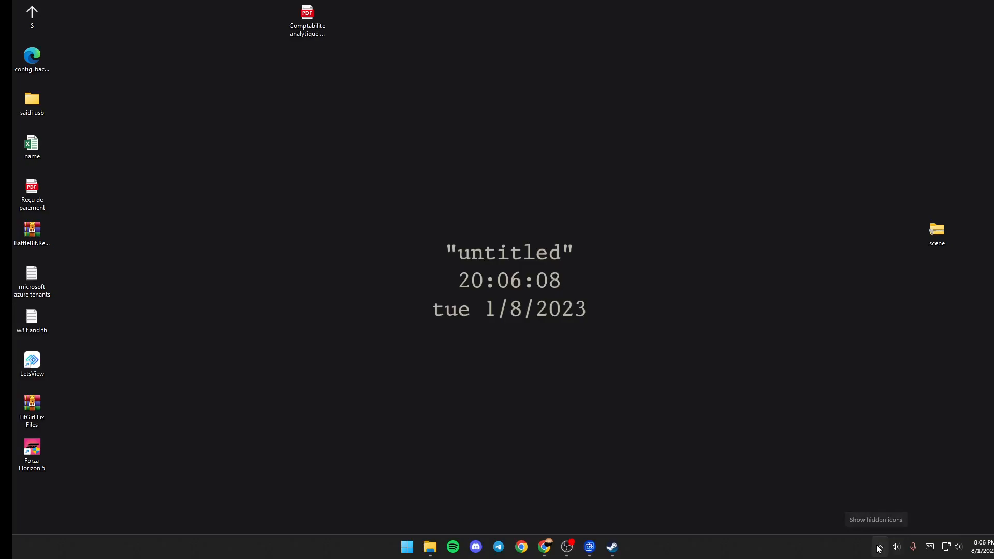
- Reveal the hidden tray icons to reach Wallpaper Engine's running instance
click(879, 546)
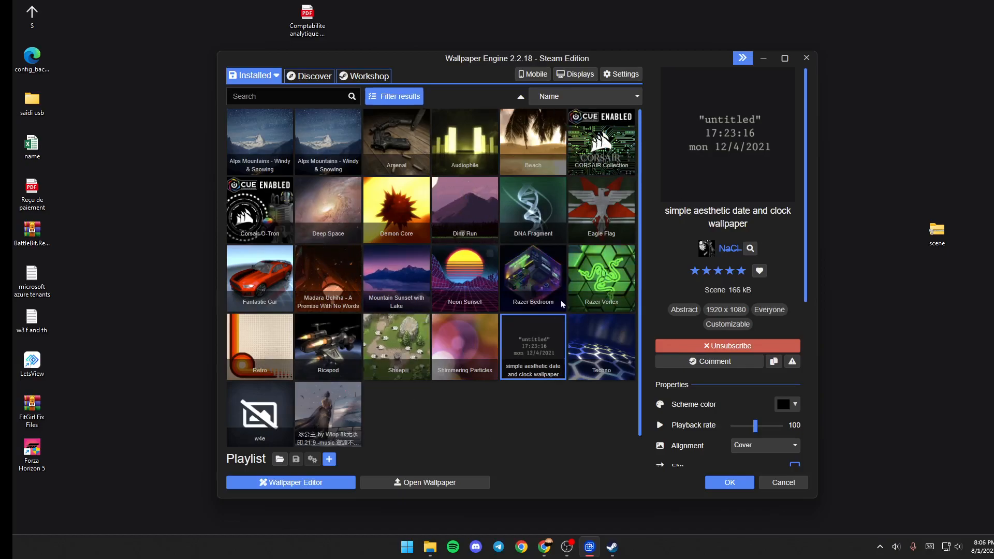
- Apply the Mountain Sunset with Lake wallpaper, then browse the featured community wallpapers
click(253, 74)
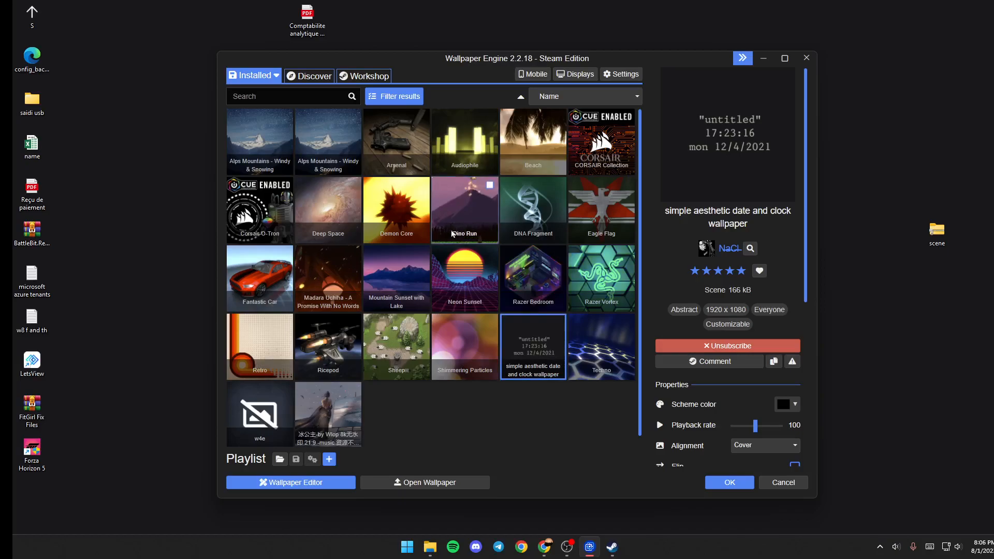
click(396, 277)
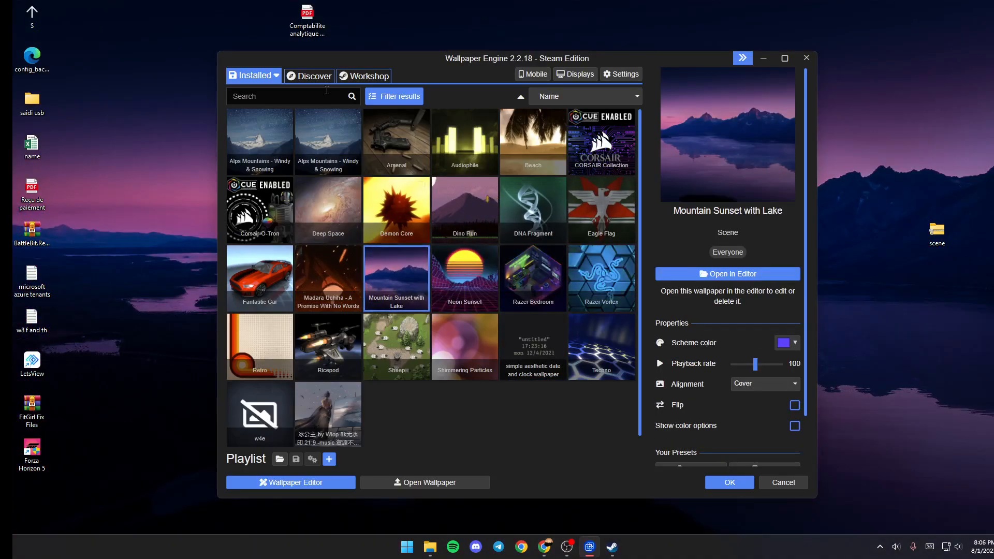
click(312, 76)
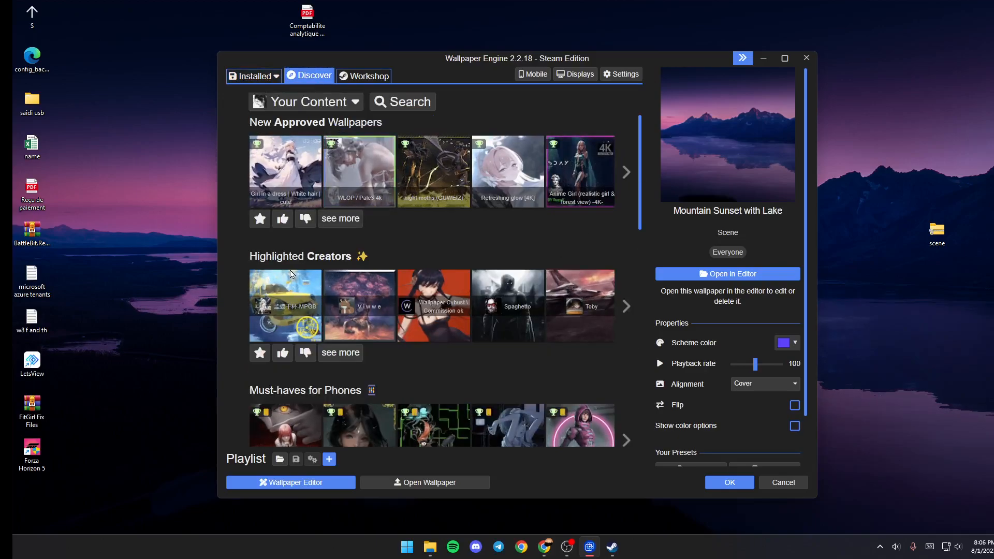
- Scroll through the featured wallpapers on the Discover page
scroll(down, 3)
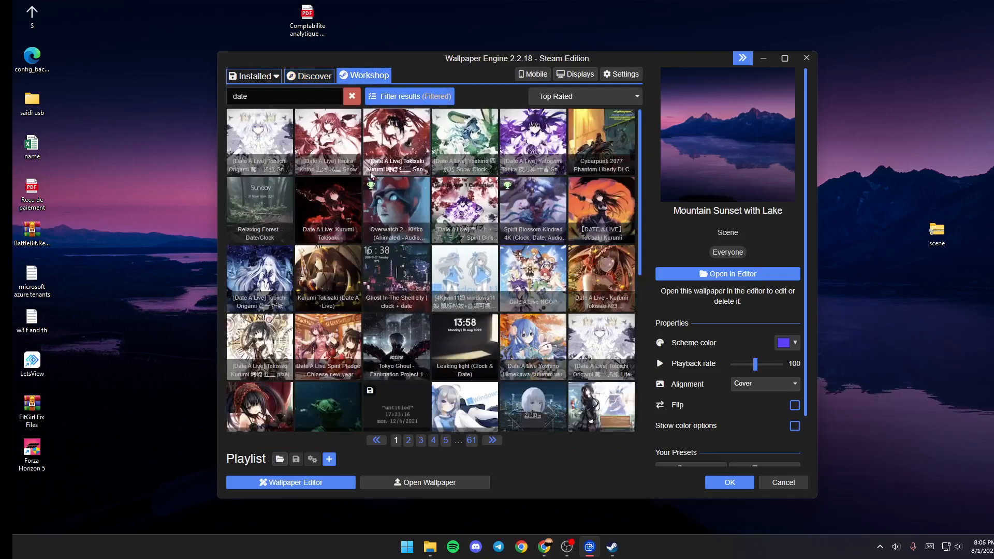
- Search the workshop for 'naruto' and preview the Naruto Lofi wallpaper's details
click(353, 95)
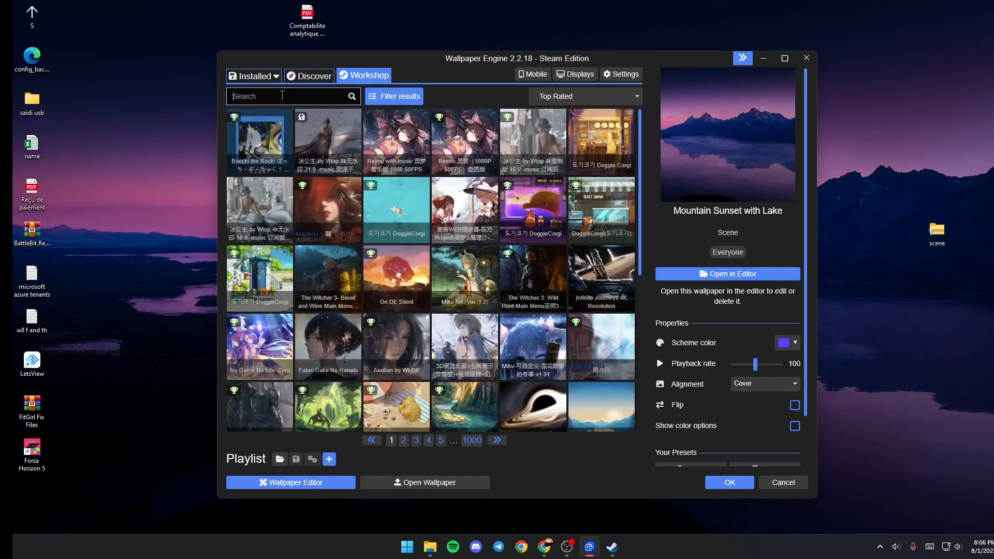
text(naruto)
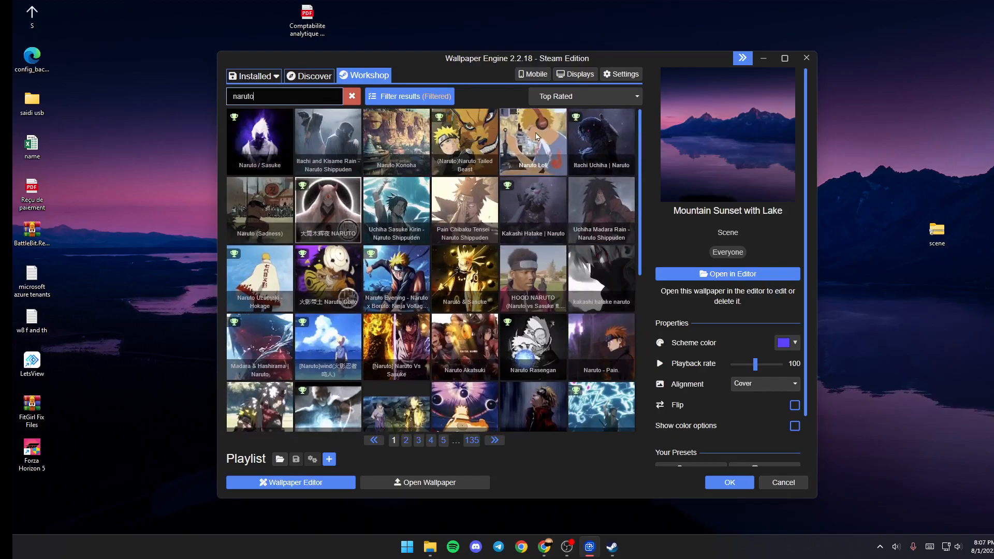
click(533, 141)
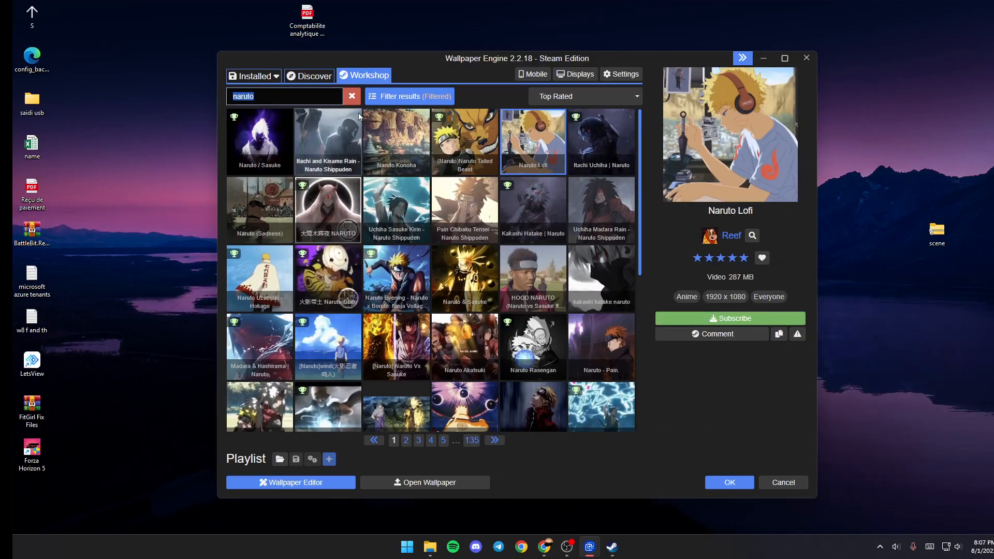
text(c)
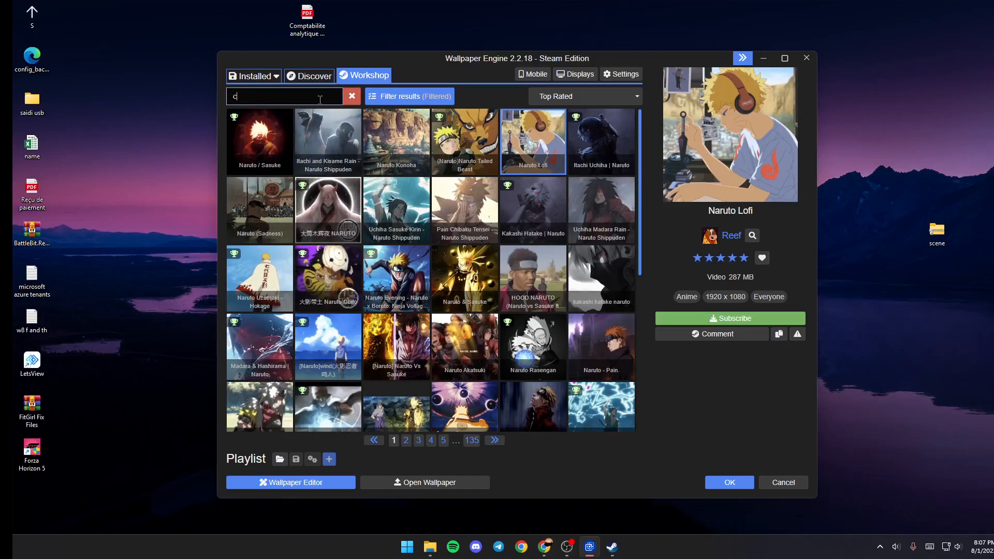
- Search 'clock', subscribe to Modern Slide Clock and apply it as the desktop wallpaper
text(lock)
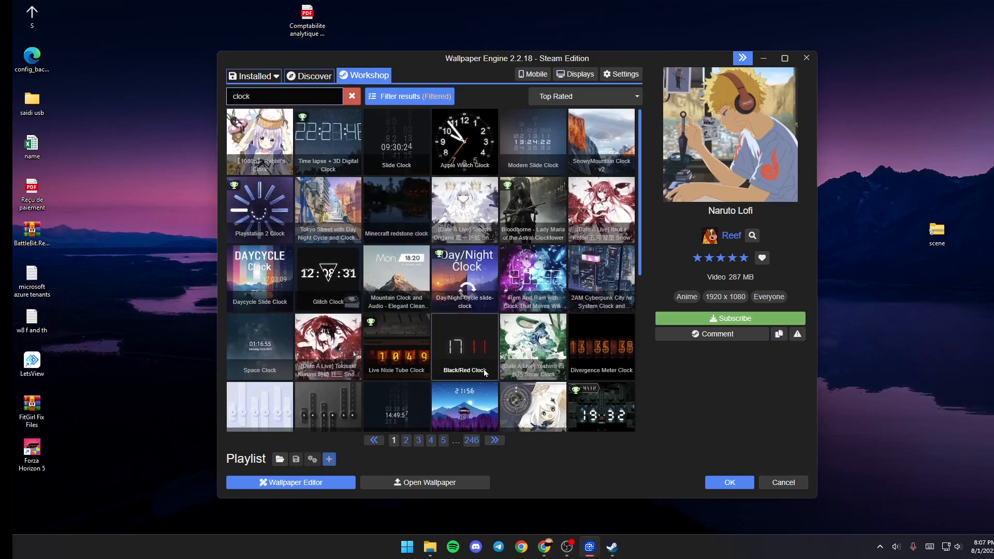
click(533, 141)
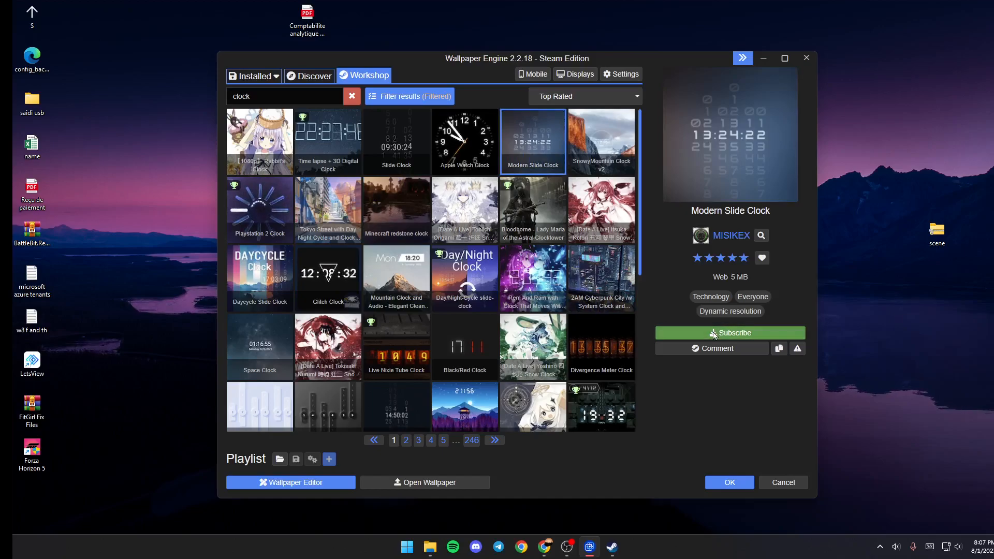
click(253, 76)
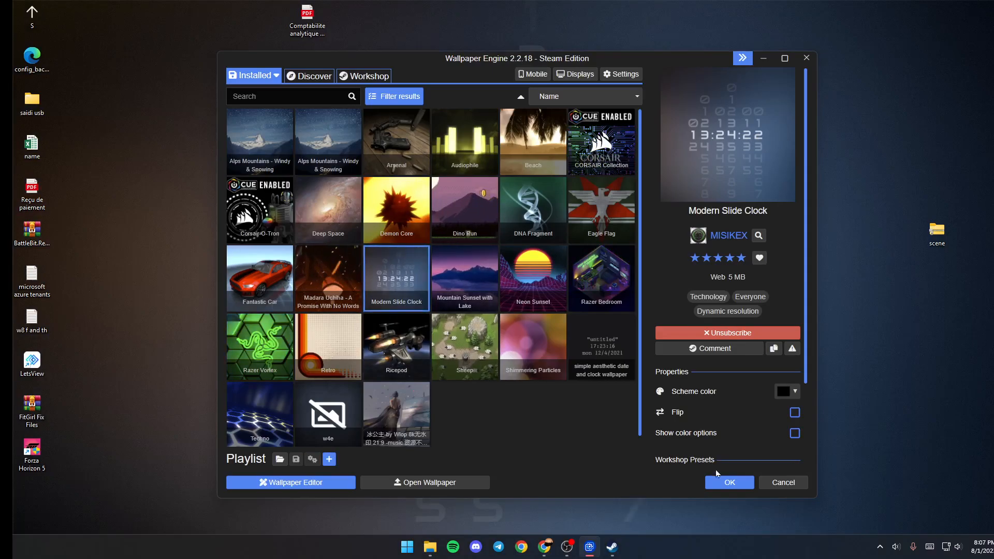
click(728, 481)
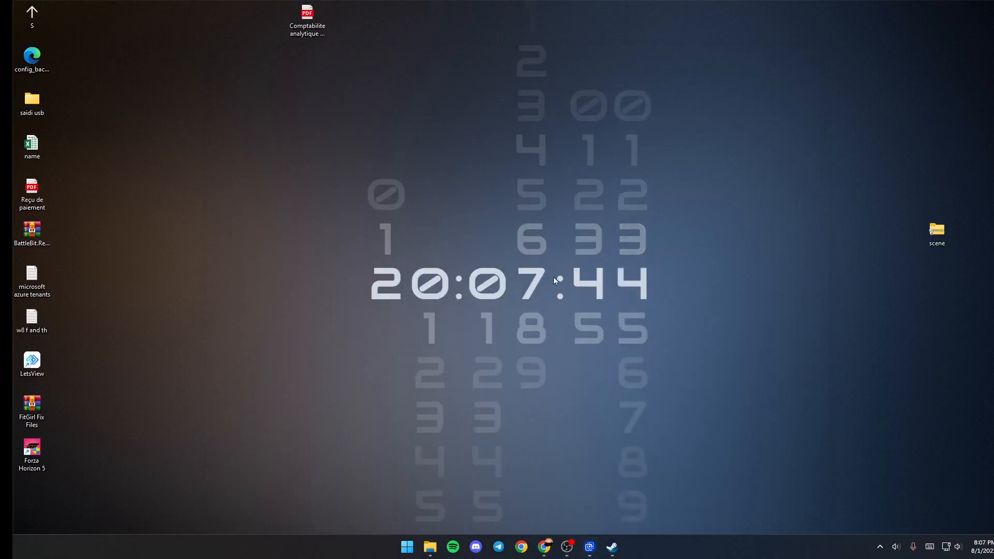